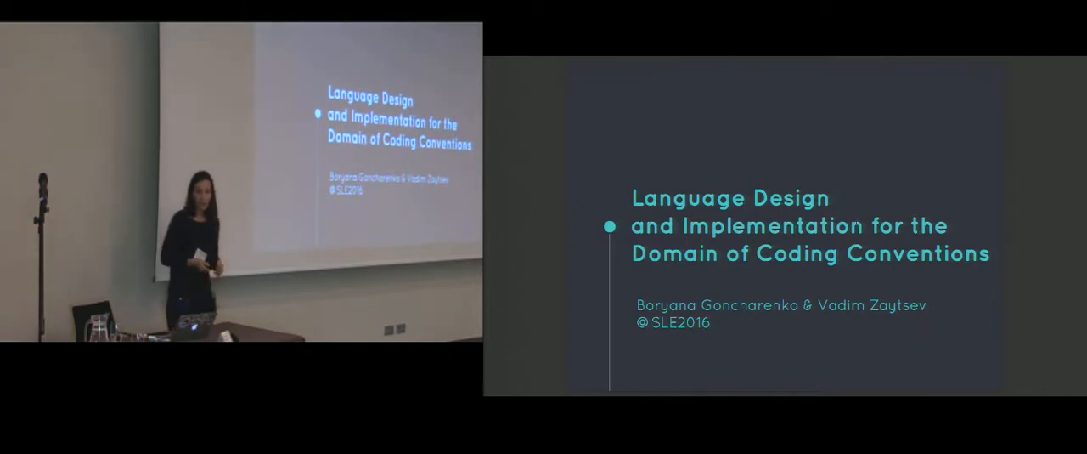
Switch from the CSS file to the convention spec file
key(Right)
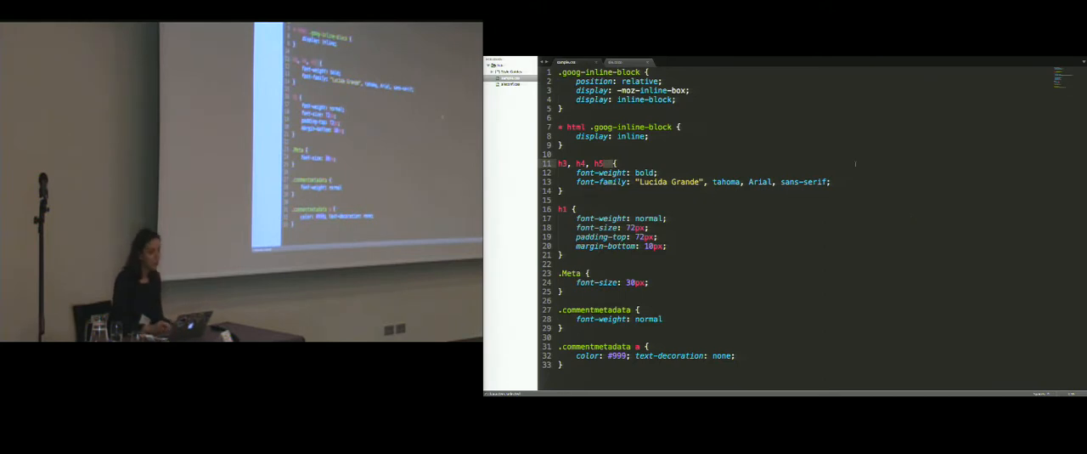
click(615, 61)
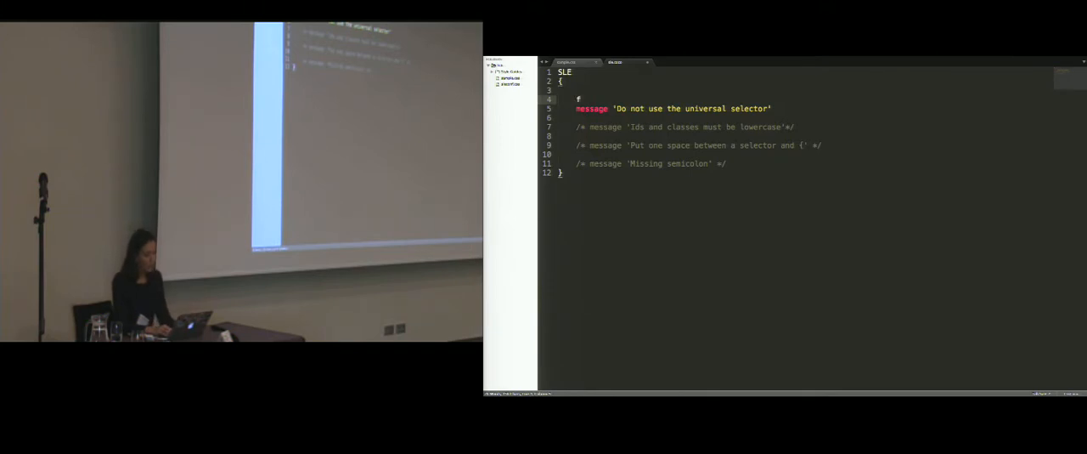
Write the 'forbid universal' rule behind the universal-selector message
text(orbi)
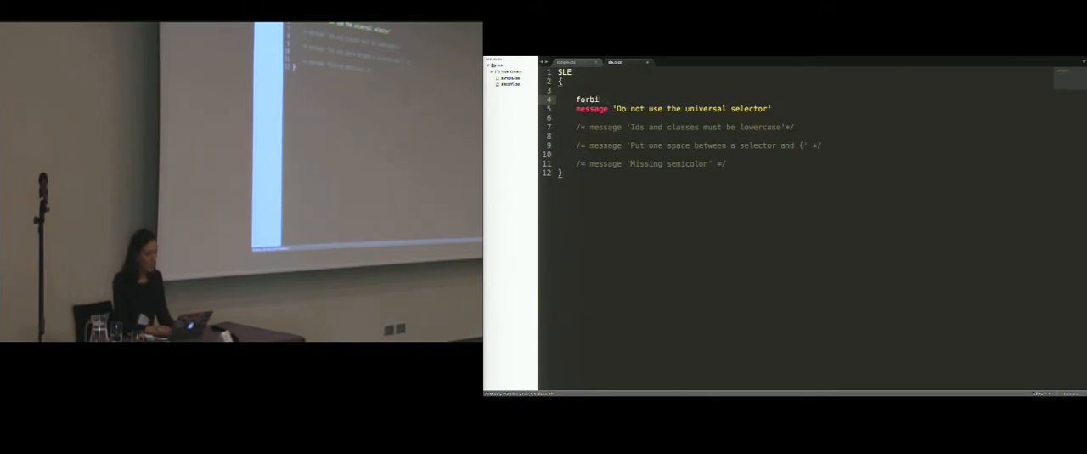
text(d)
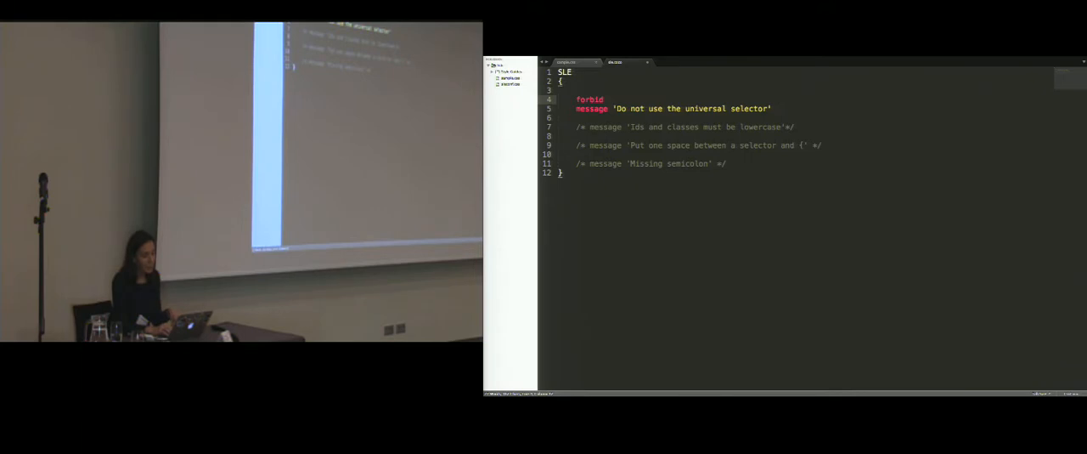
text(u)
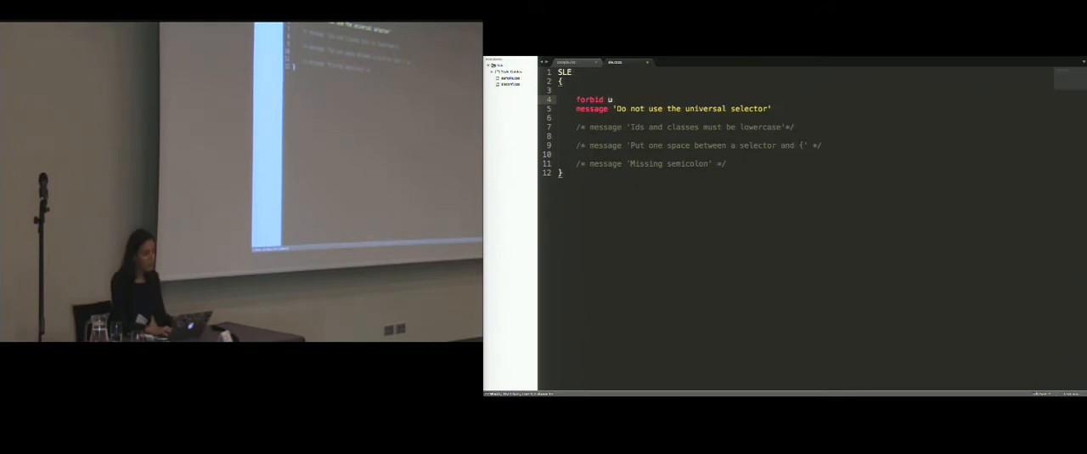
text(niversal)
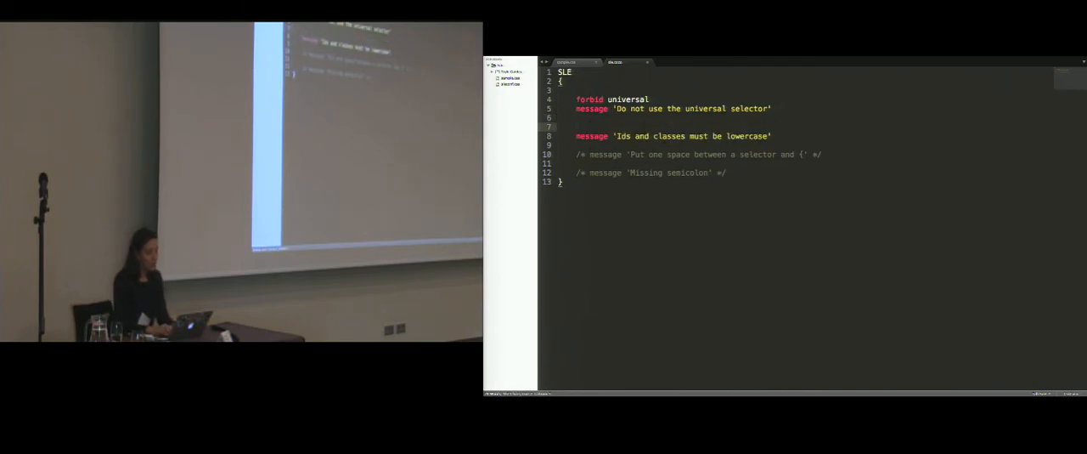
Write the id/class rule: 'find' then 'require s.name match lowercase'
text(find s=(class or id)
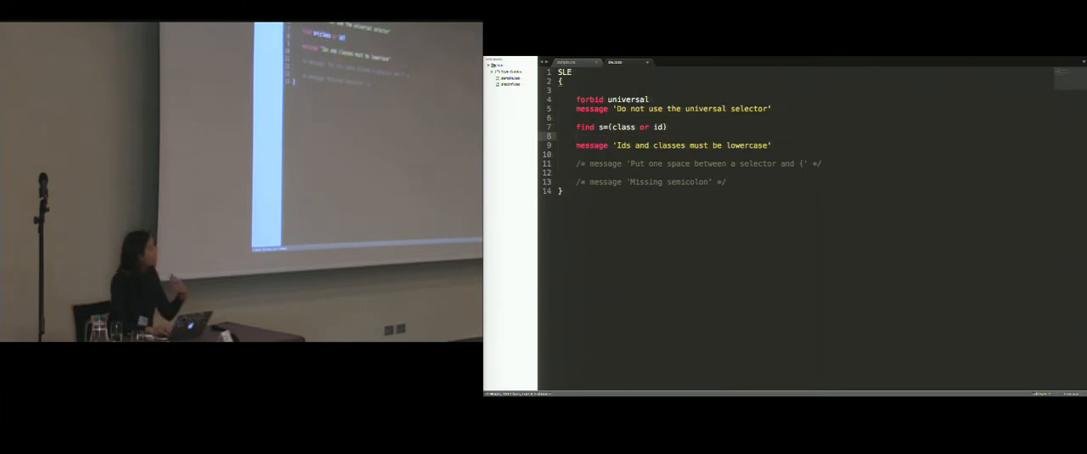
text(require)
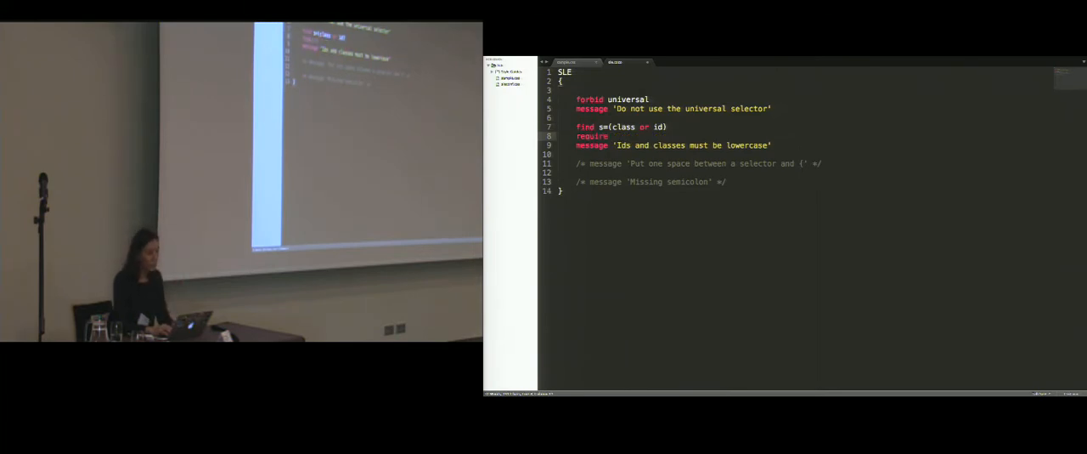
text(s.name)
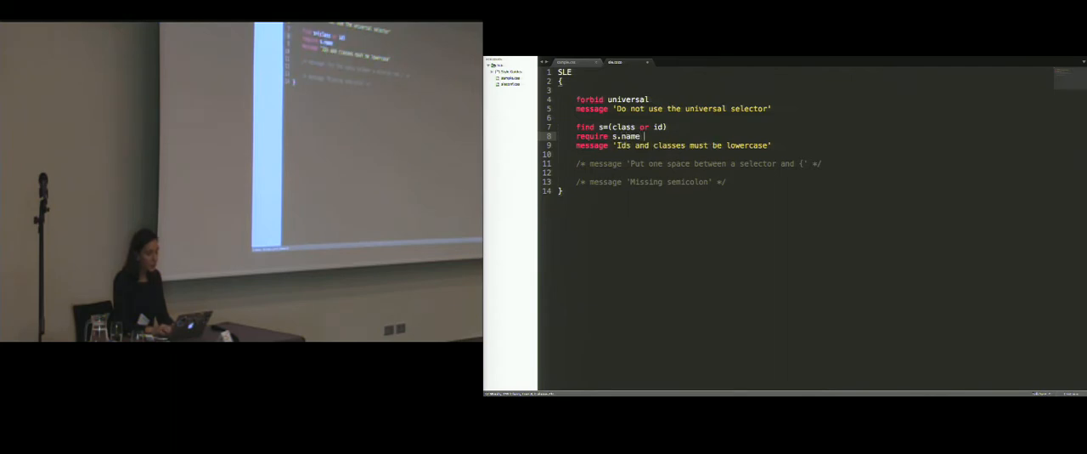
text(match)
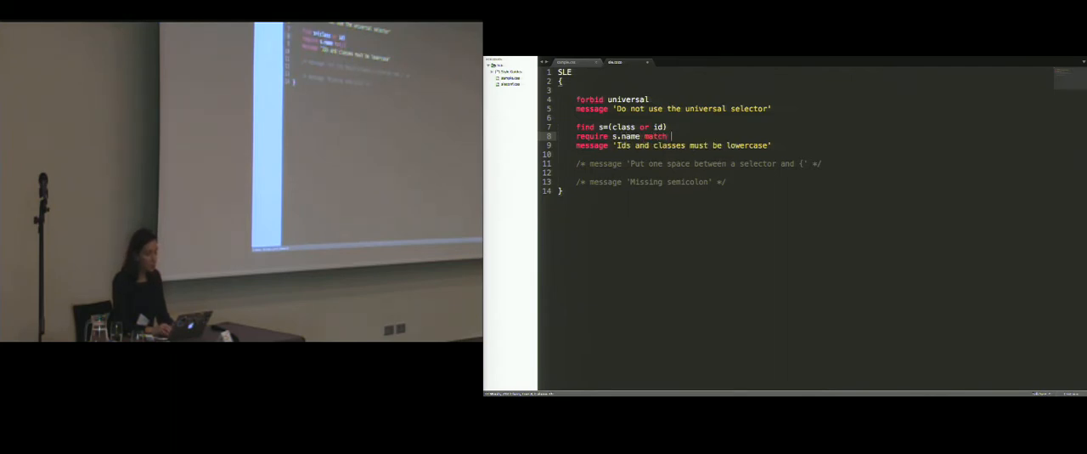
text(lowercase)
text(require space )
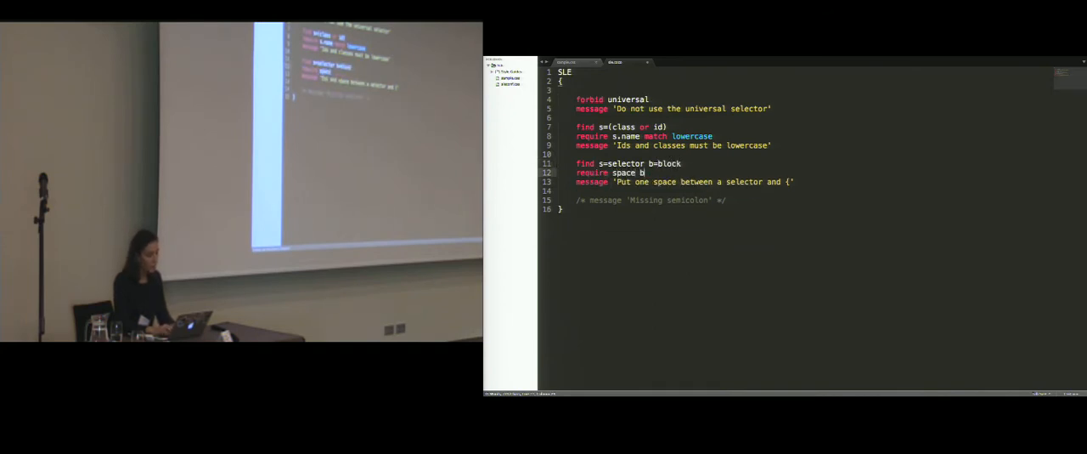
Write 'require space between s and b' for the selector/block spacing rule
text(between s and b)
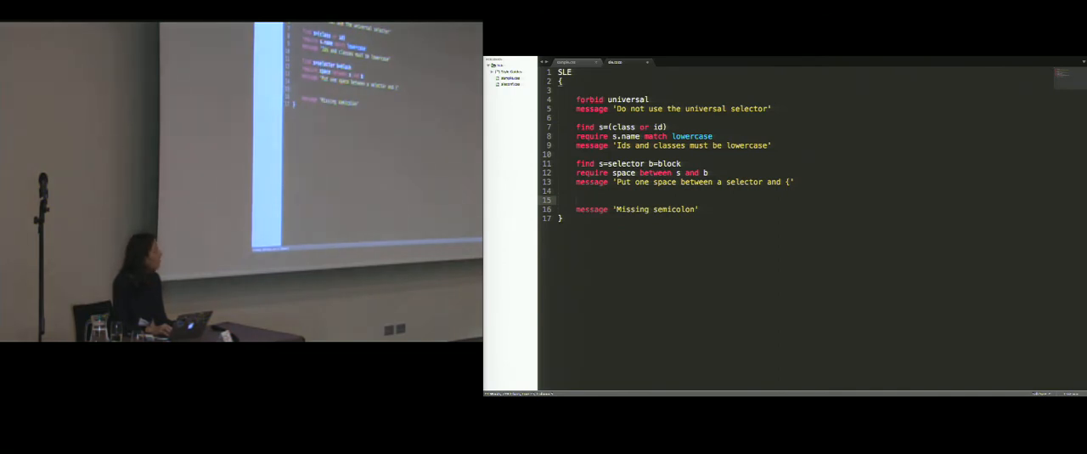
Write 'find d=declaration' and require d.child(-1).string == ';' for the semicolon rule
text(find)
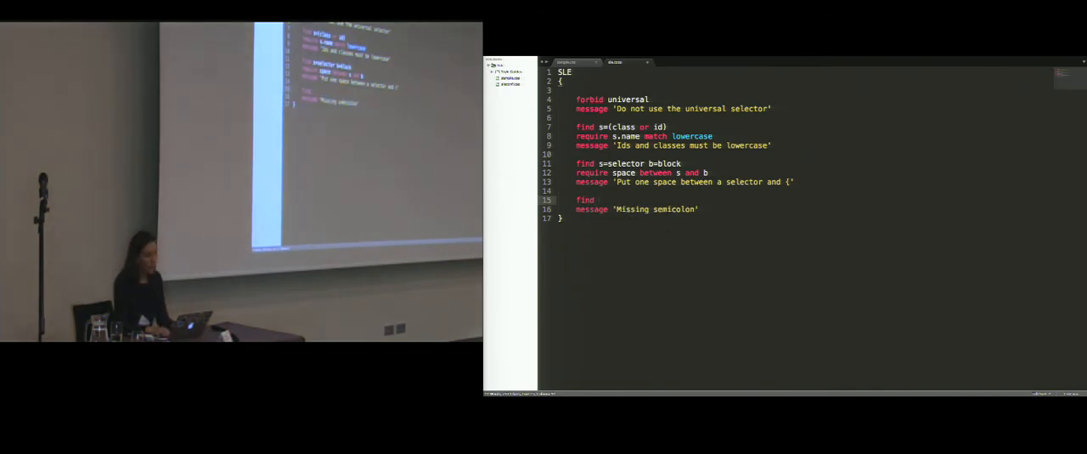
text(d=declaration)
text(require d.child(-1)
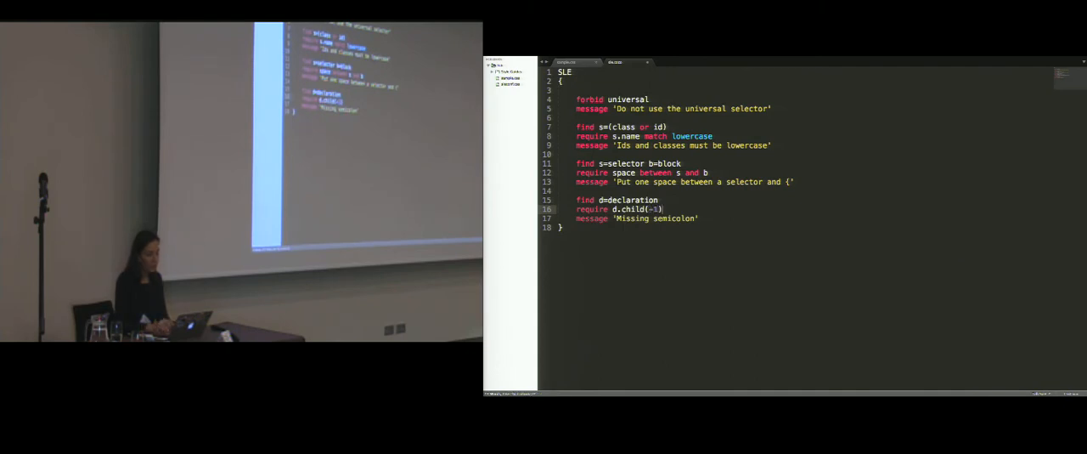
text(.string == ;;)
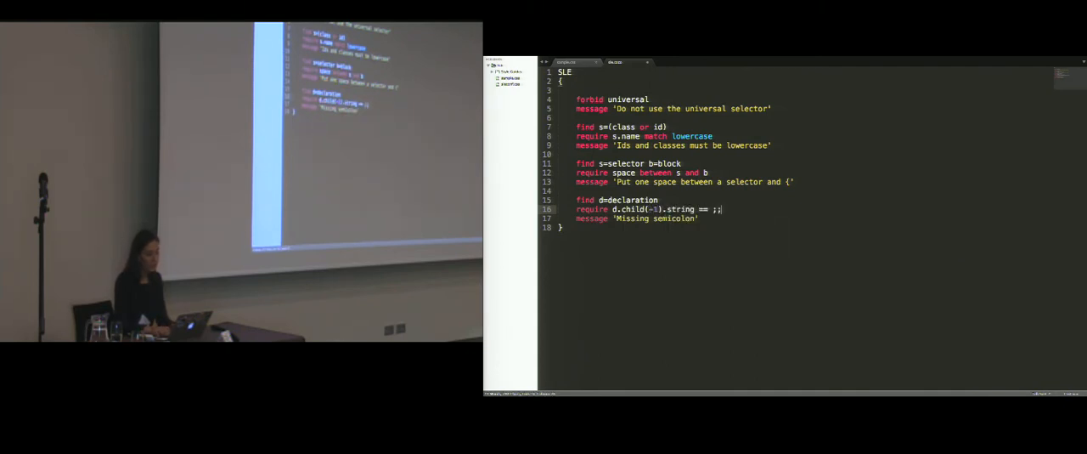
text(';')
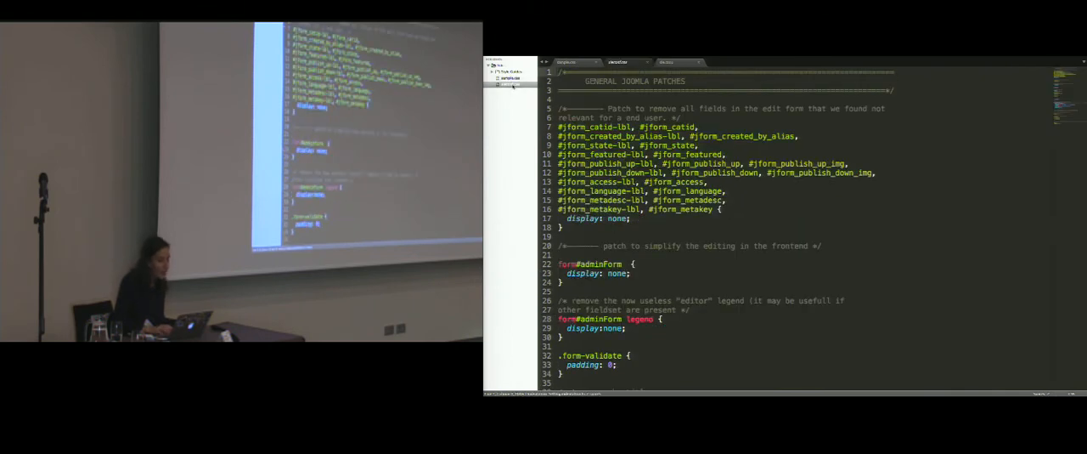
Scroll down through the flagged form#adminform rules in the Joomla stylesheet
scroll(down, 3)
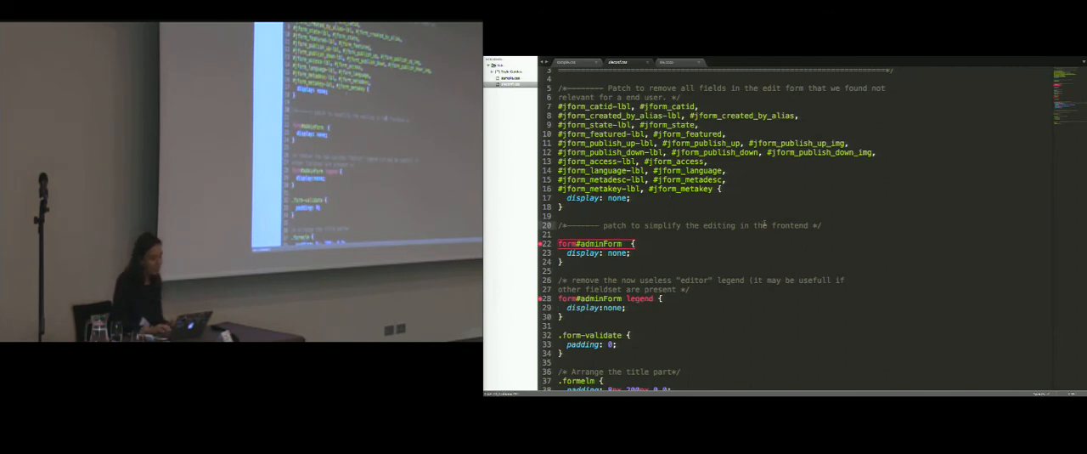
scroll(down, 3)
text(-f)
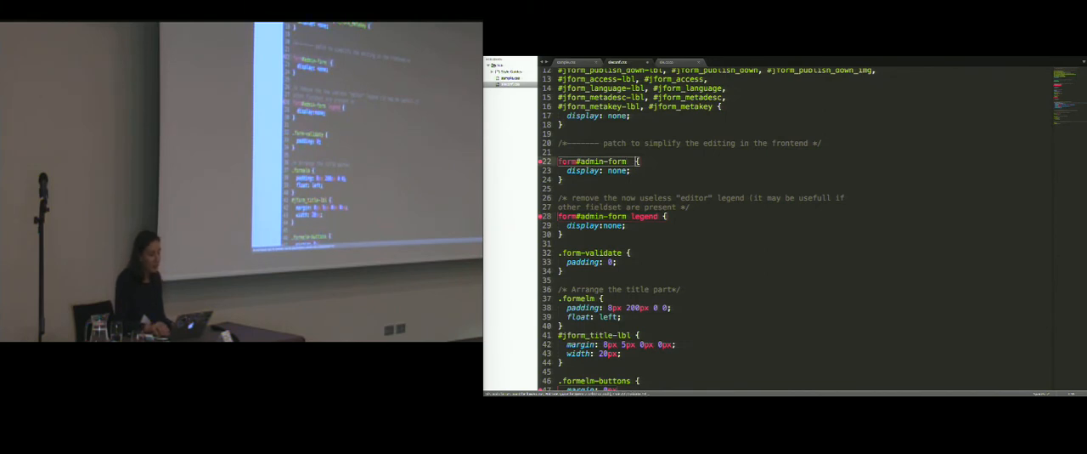
scroll(down, 3)
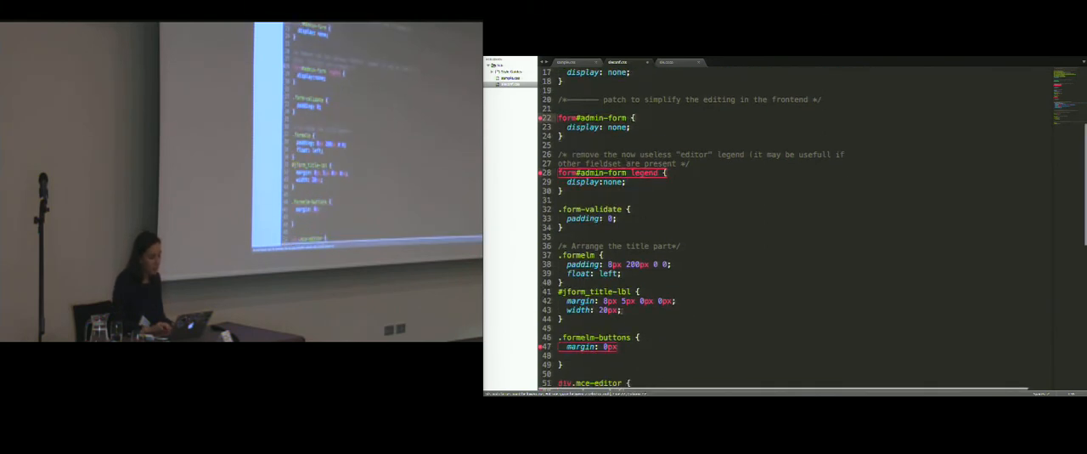